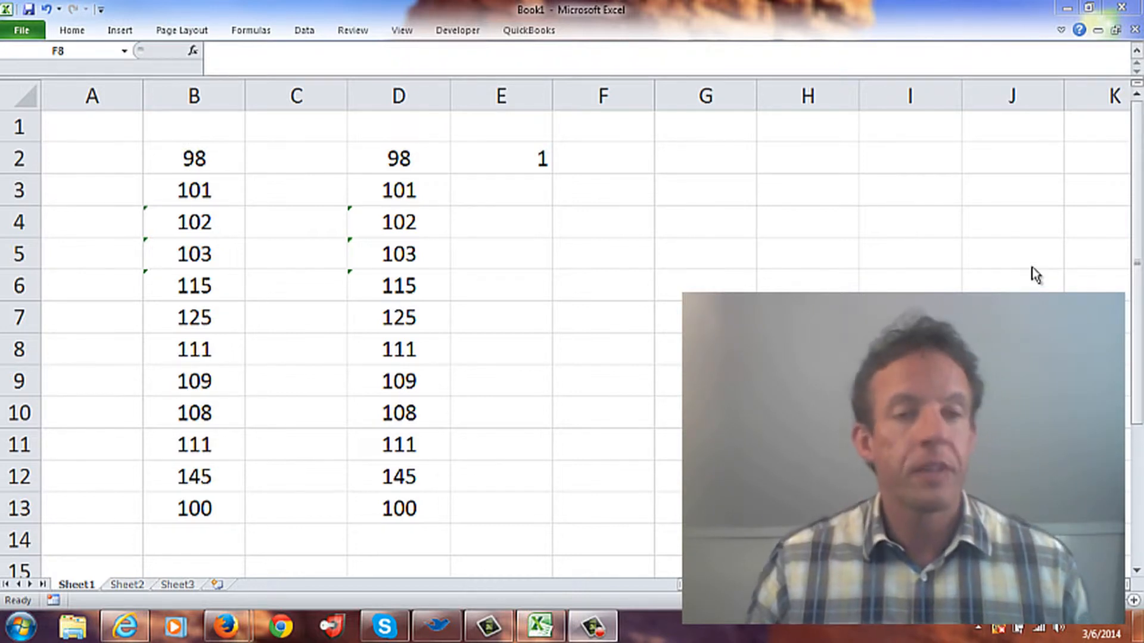
Convert the text-stored 102 in B4 to a number via the error smart tag, test a date format, then undo it.
left_click(602, 348)
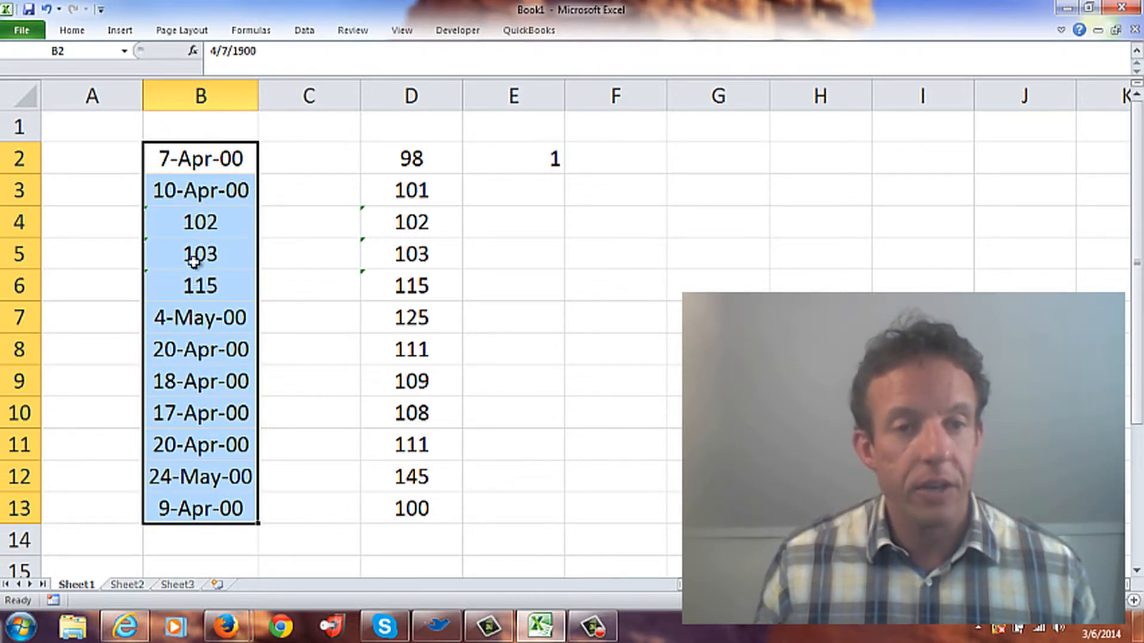
left_click(44, 8)
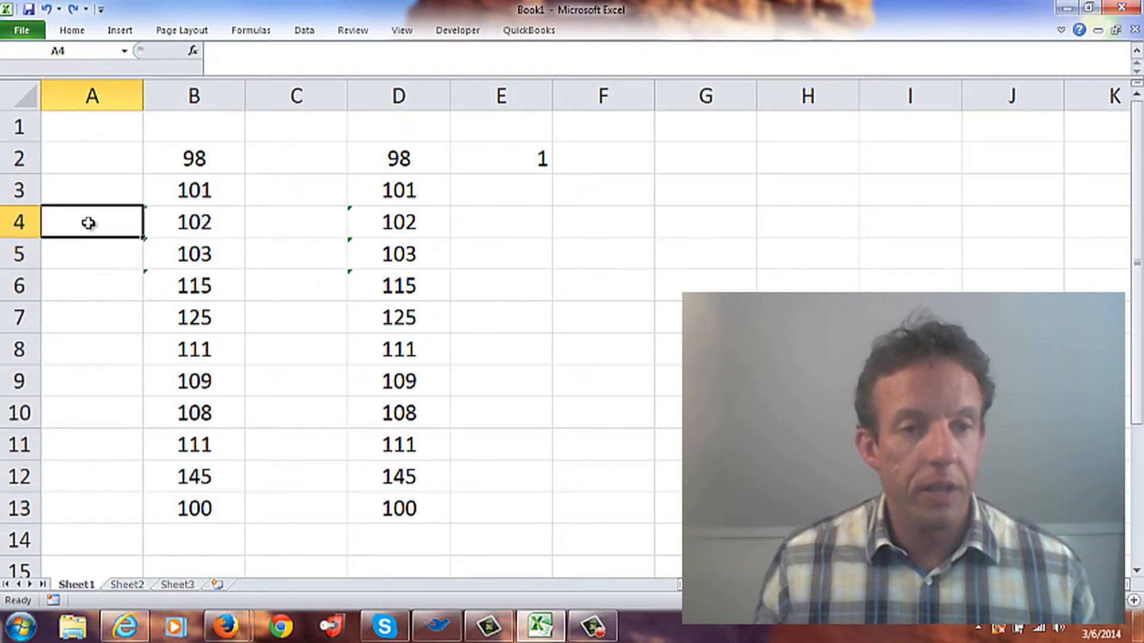
left_click(90, 126)
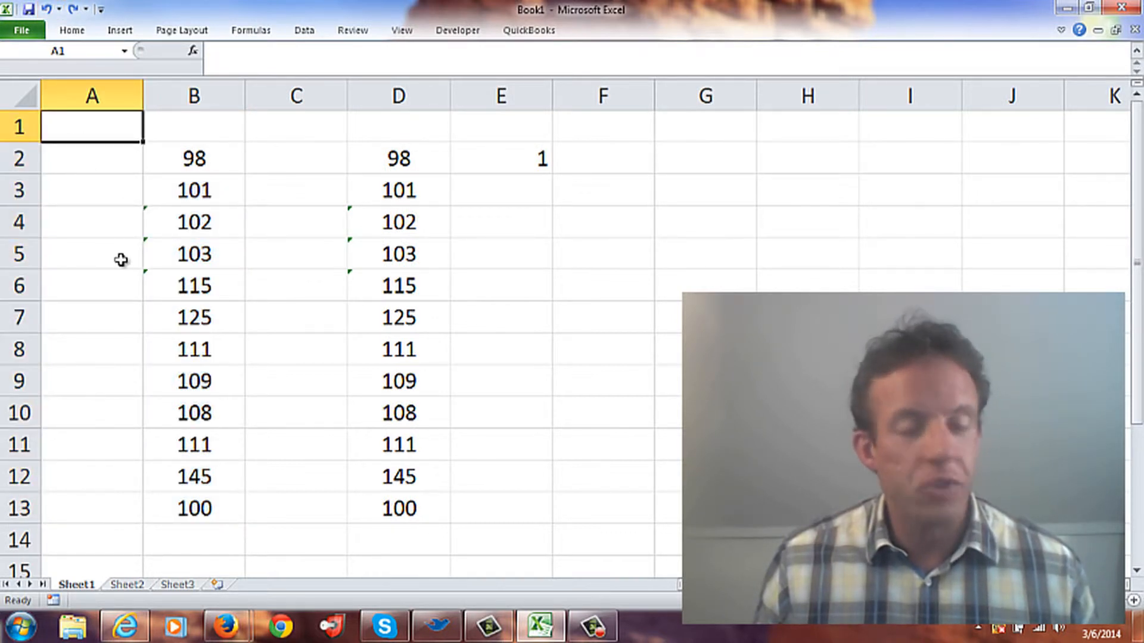
mouse_move(148, 230)
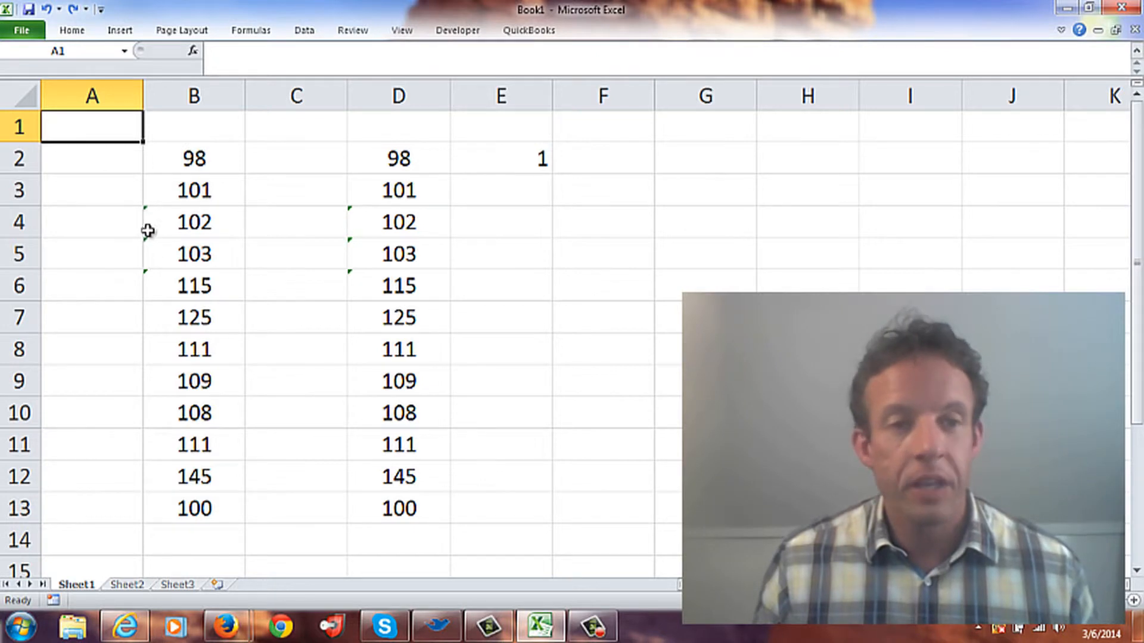
mouse_move(142, 232)
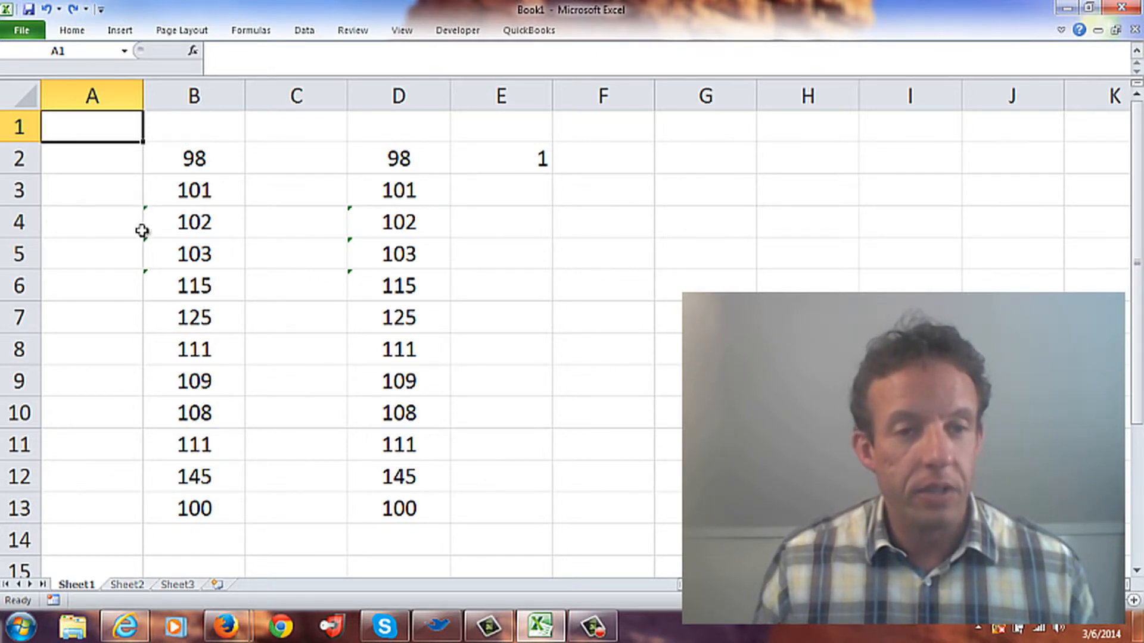
mouse_move(146, 242)
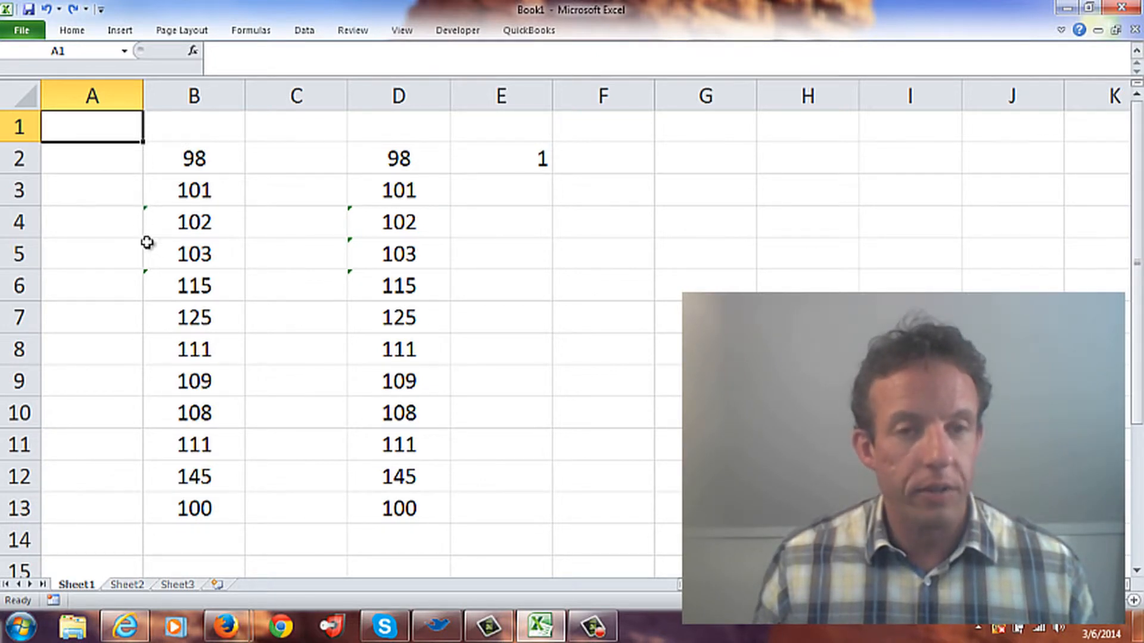
left_click(193, 222)
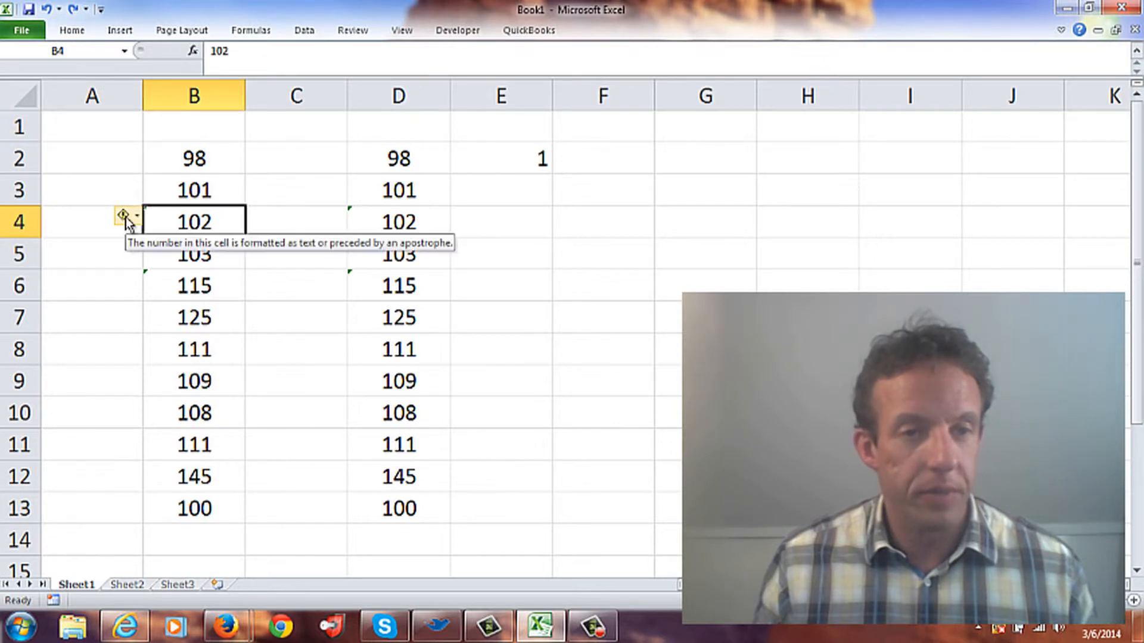
left_click(123, 217)
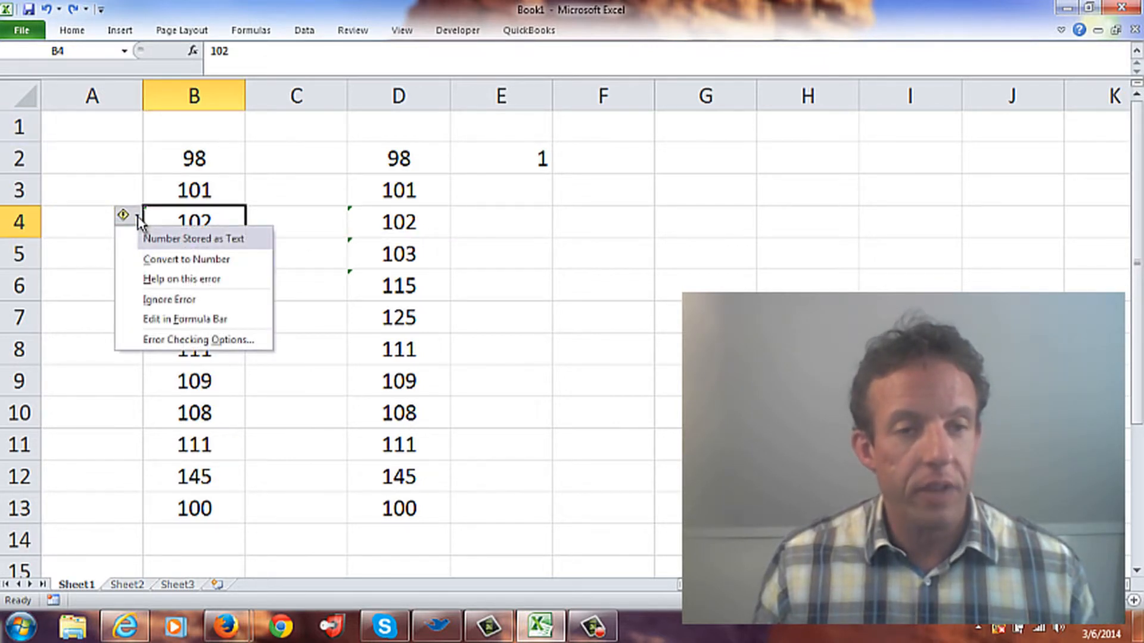
mouse_move(160, 244)
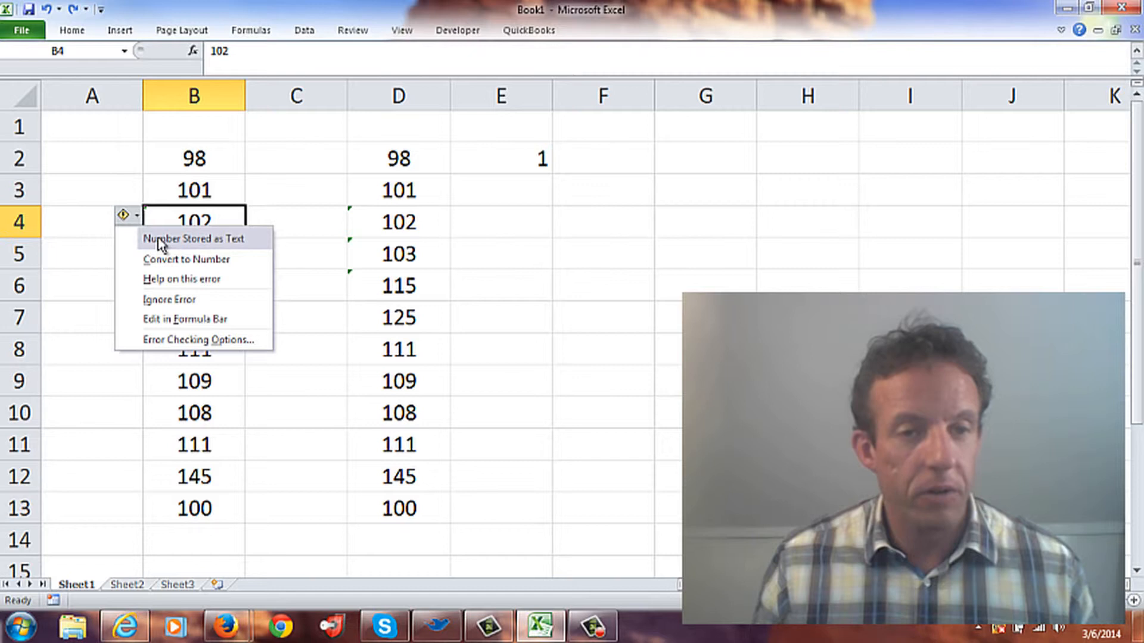
mouse_move(186, 259)
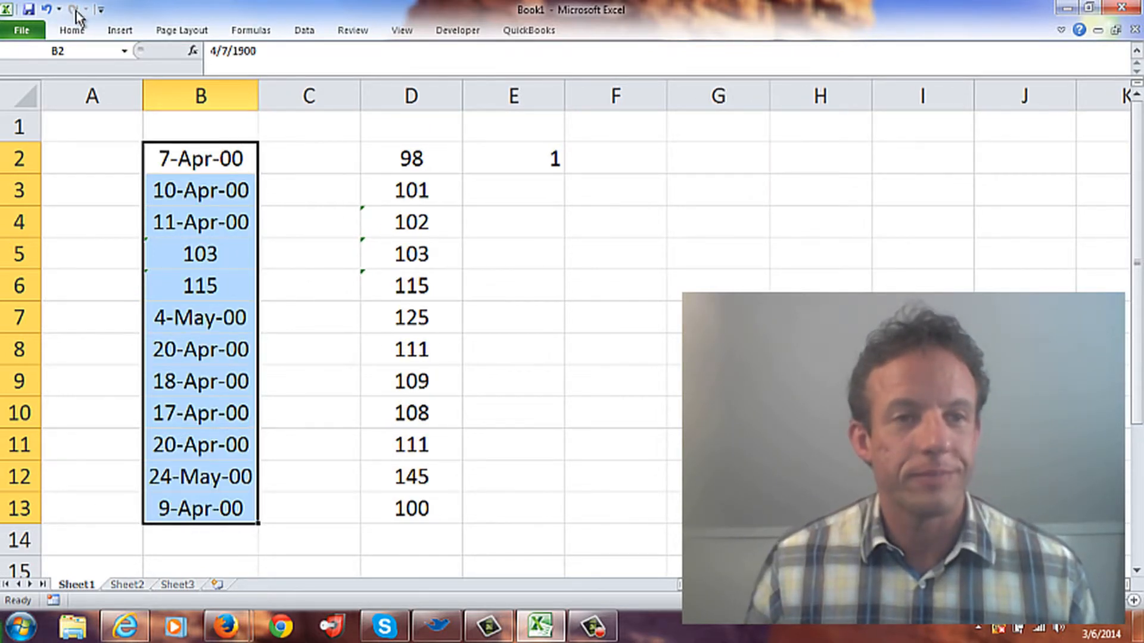
left_click(71, 8)
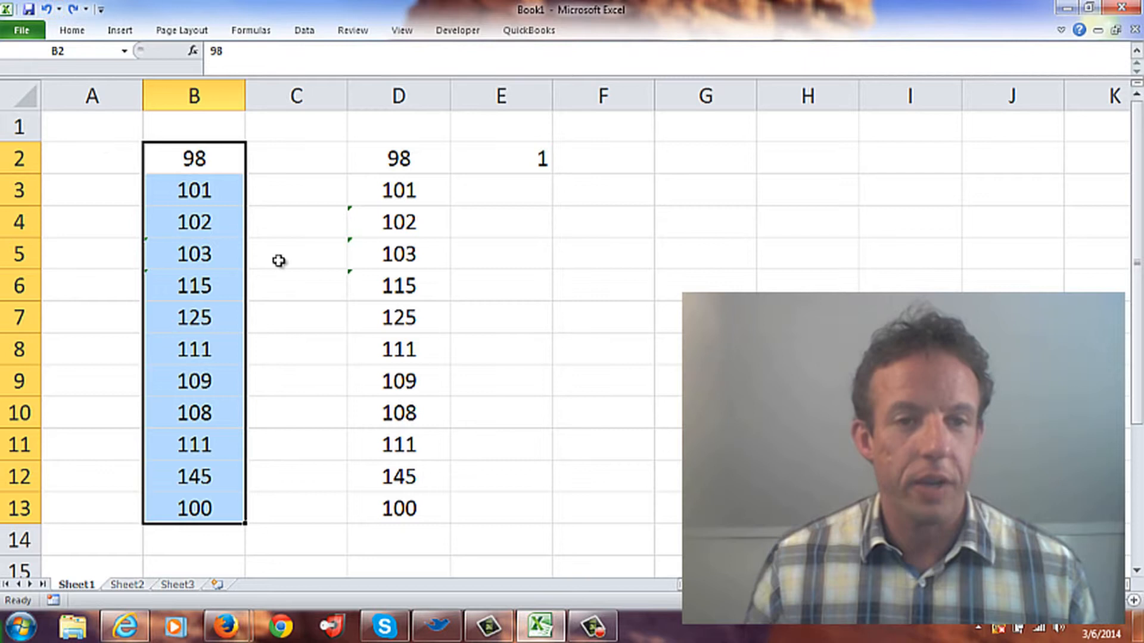
left_click(295, 254)
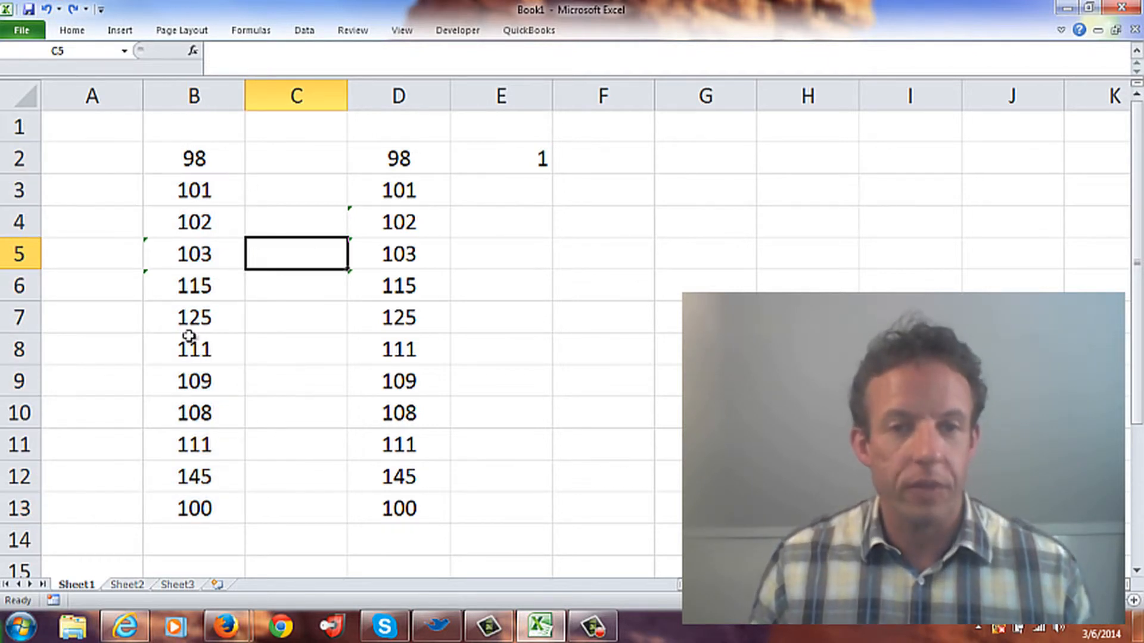
mouse_move(480, 159)
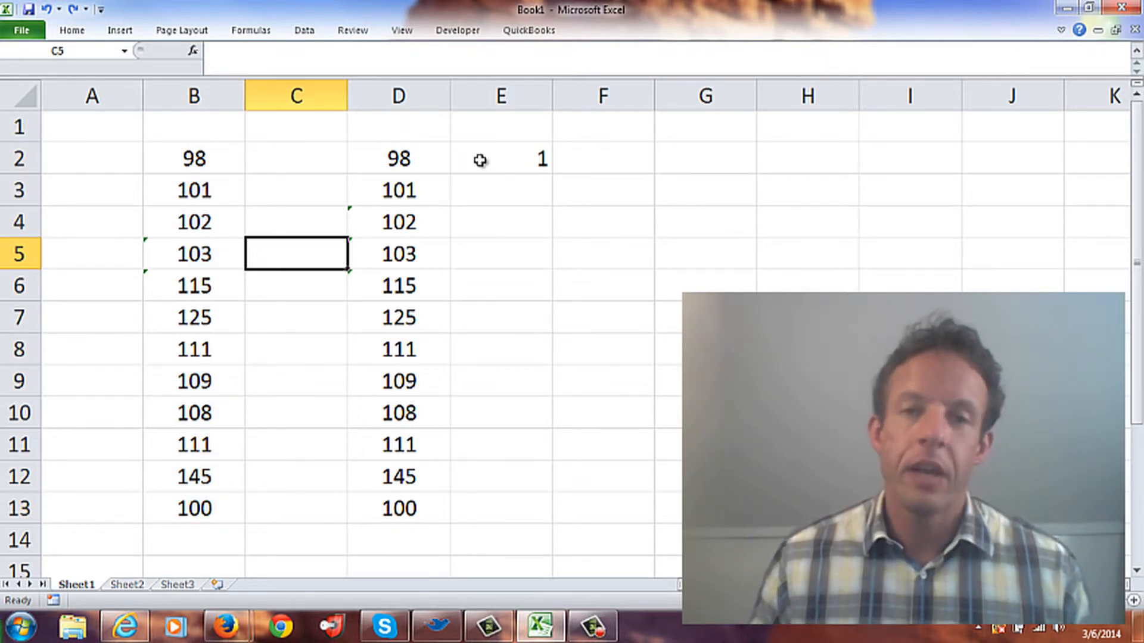
Copy the 1 in E2 and Paste Special Multiply onto D2:D13 to make them real numbers.
right_click(500, 158)
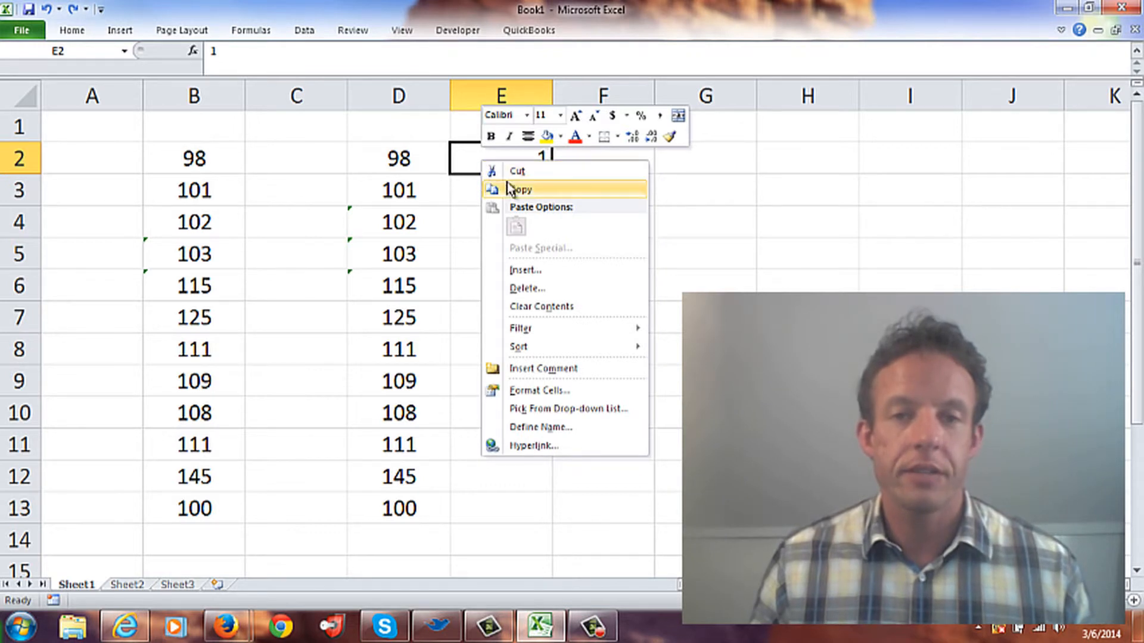
left_click(518, 189)
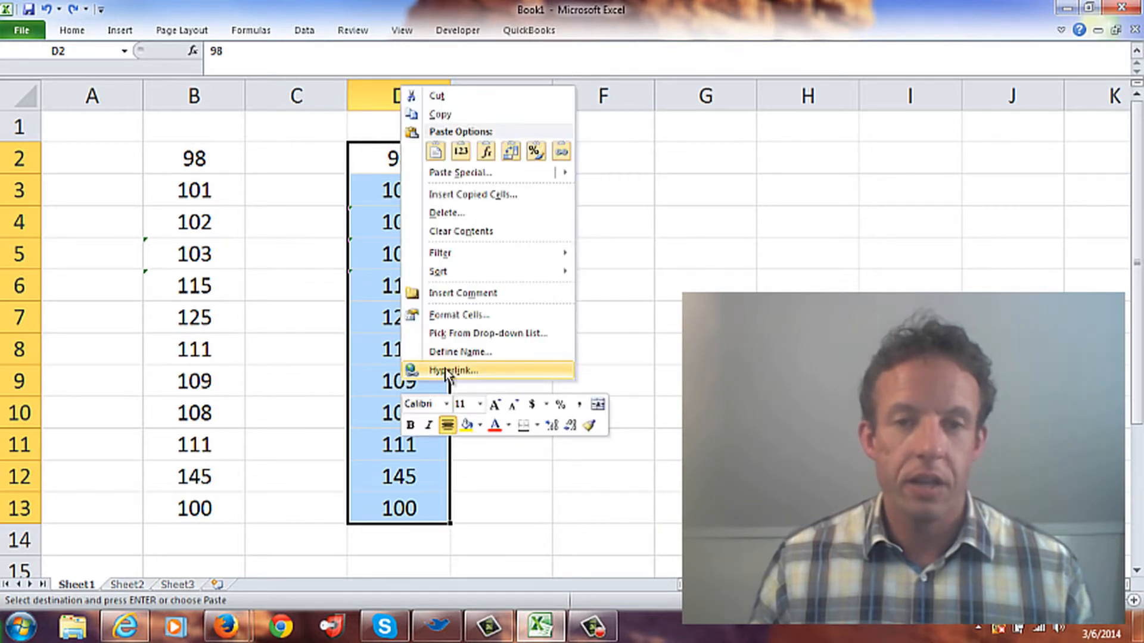
mouse_move(460, 171)
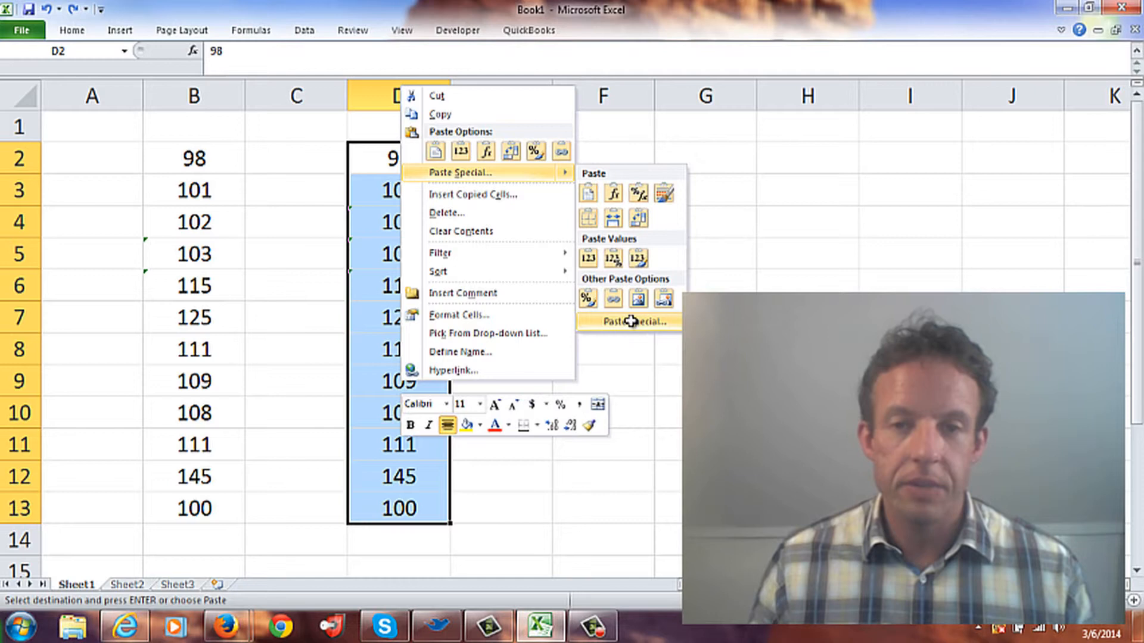
left_click(623, 321)
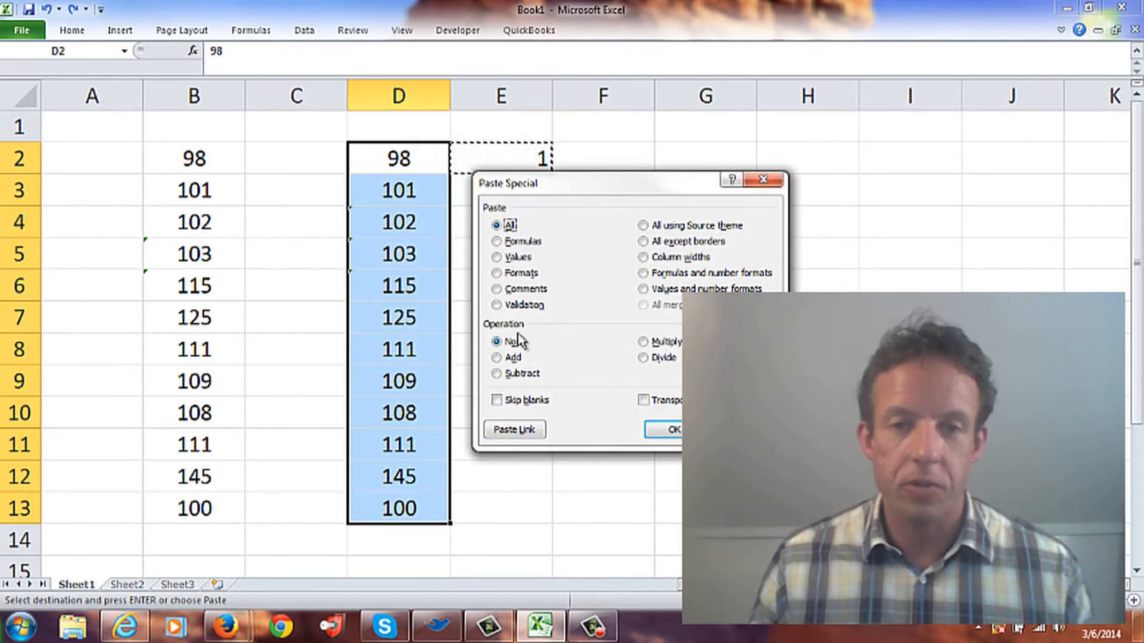
left_click(643, 342)
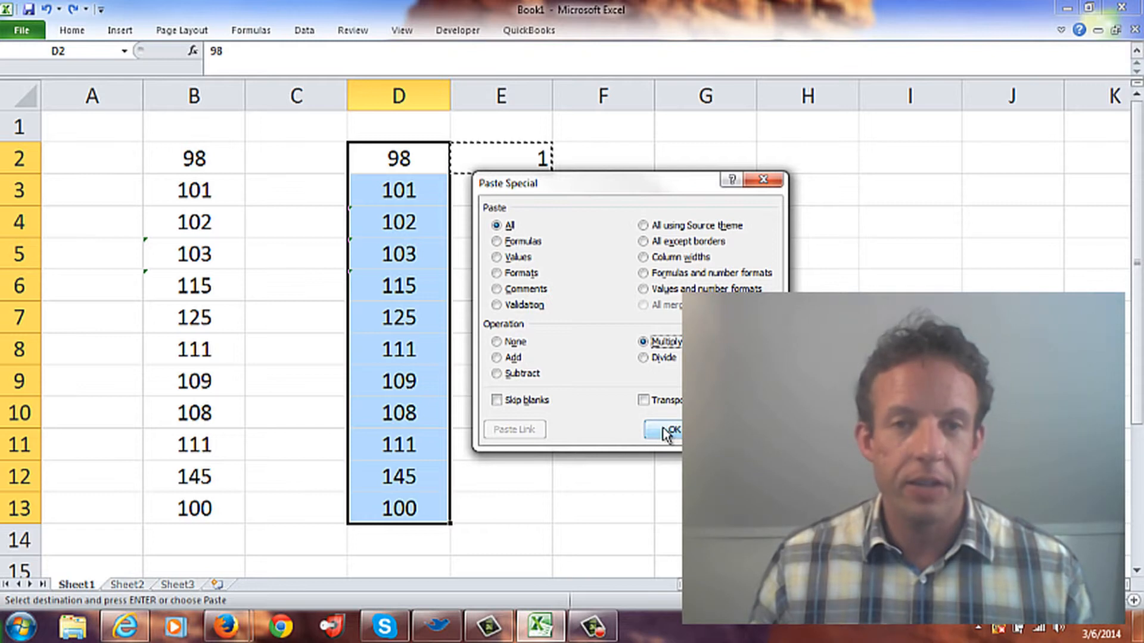
left_click(669, 429)
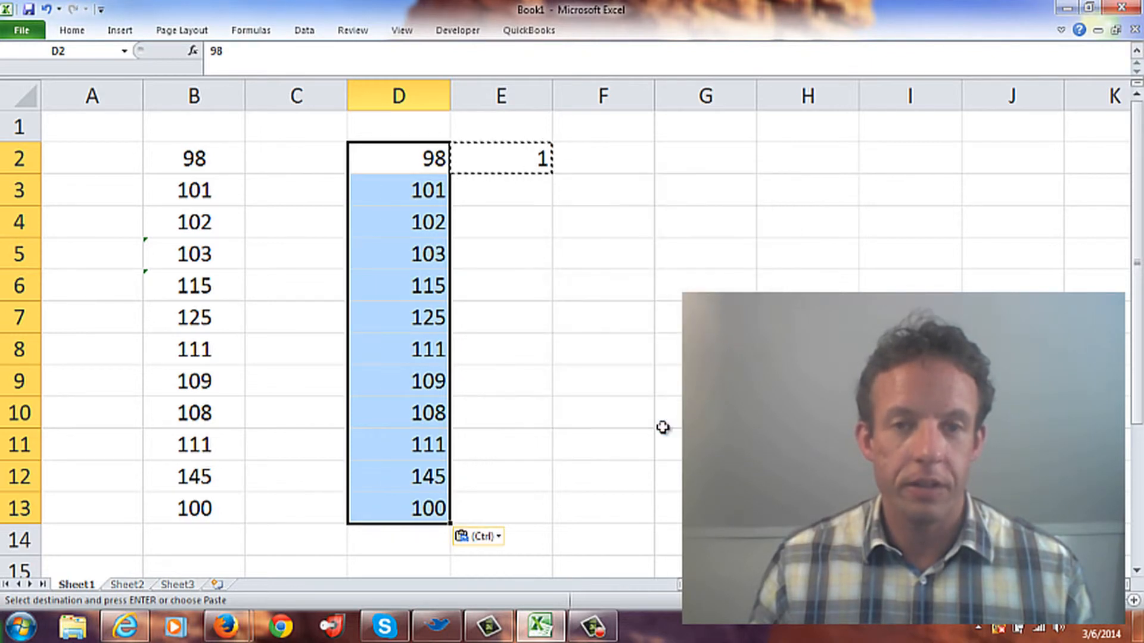
mouse_move(441, 258)
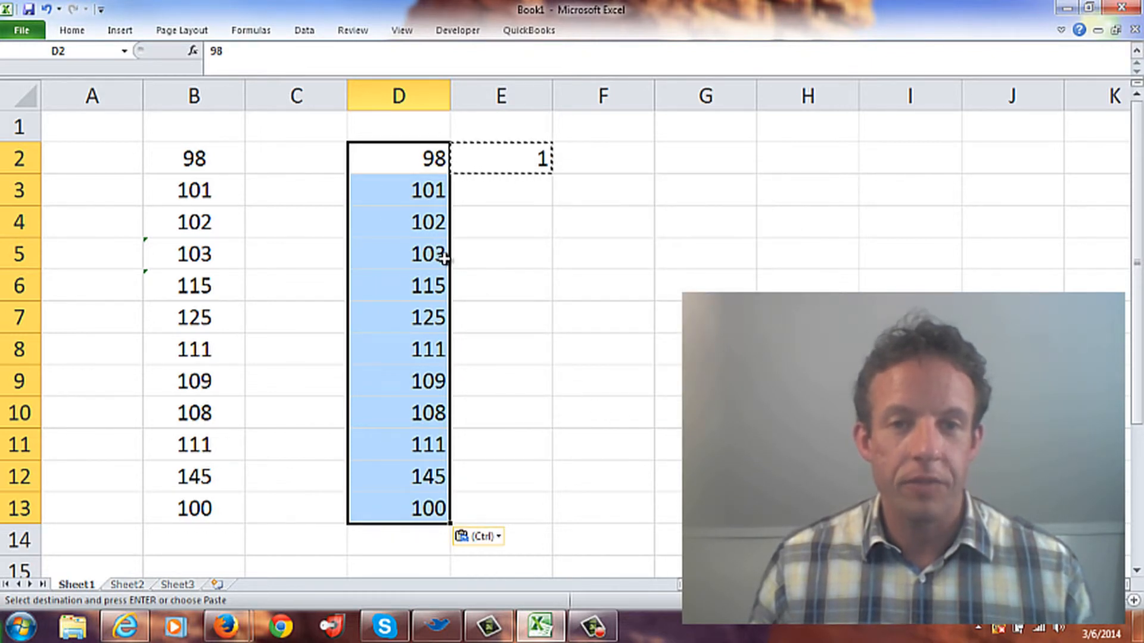
mouse_move(429, 206)
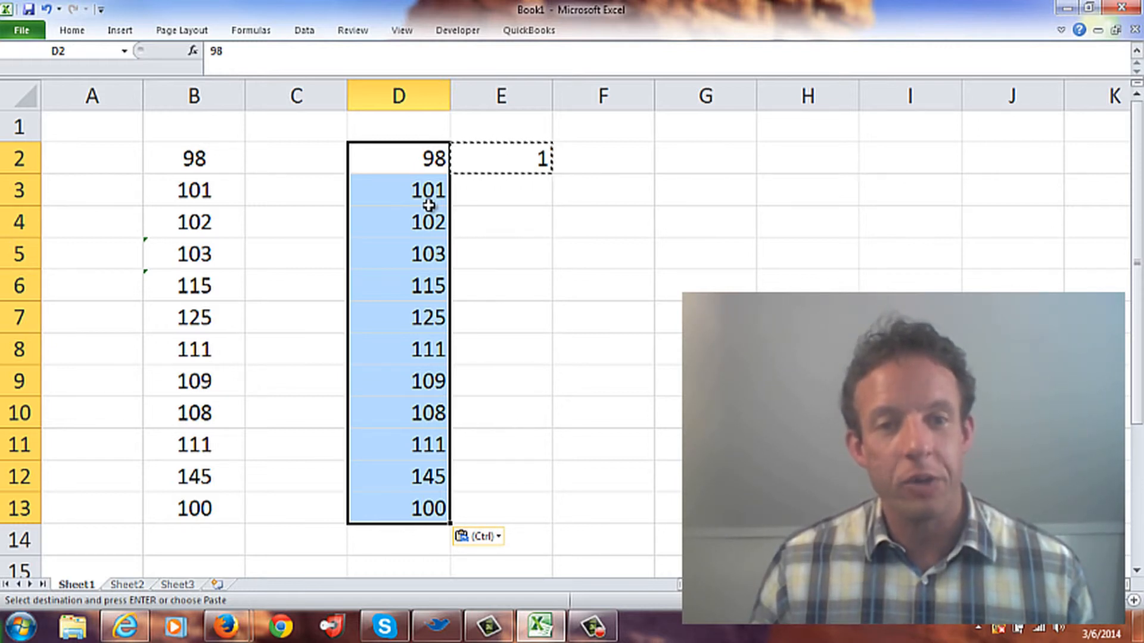
mouse_move(427, 234)
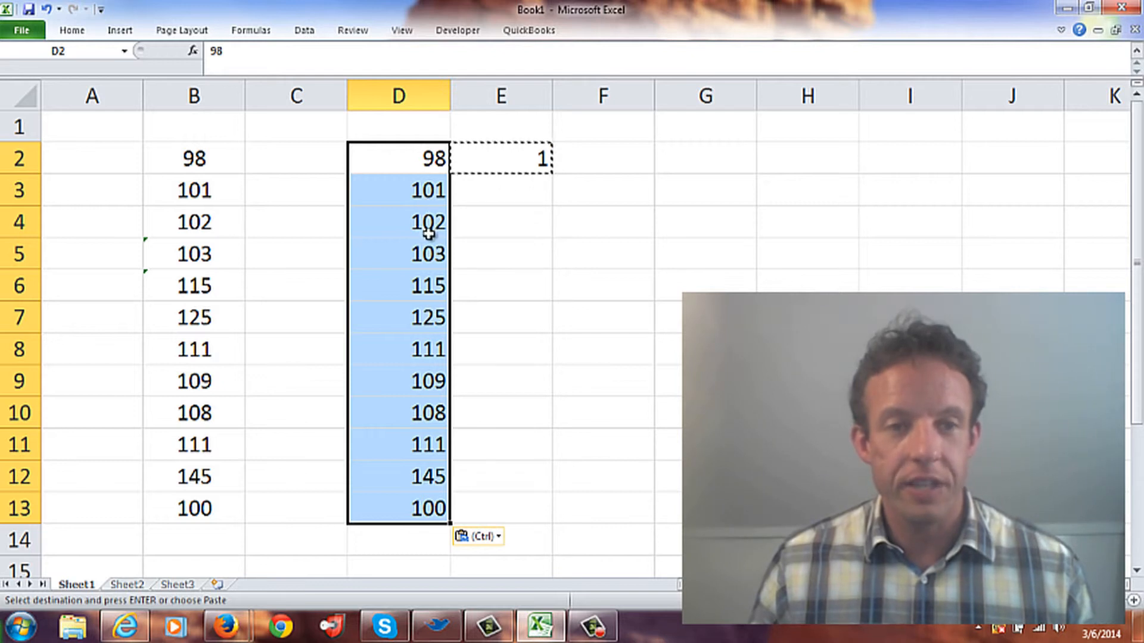
Undo the Paste Special multiply so D2:D13 return to text-stored values.
left_click(499, 222)
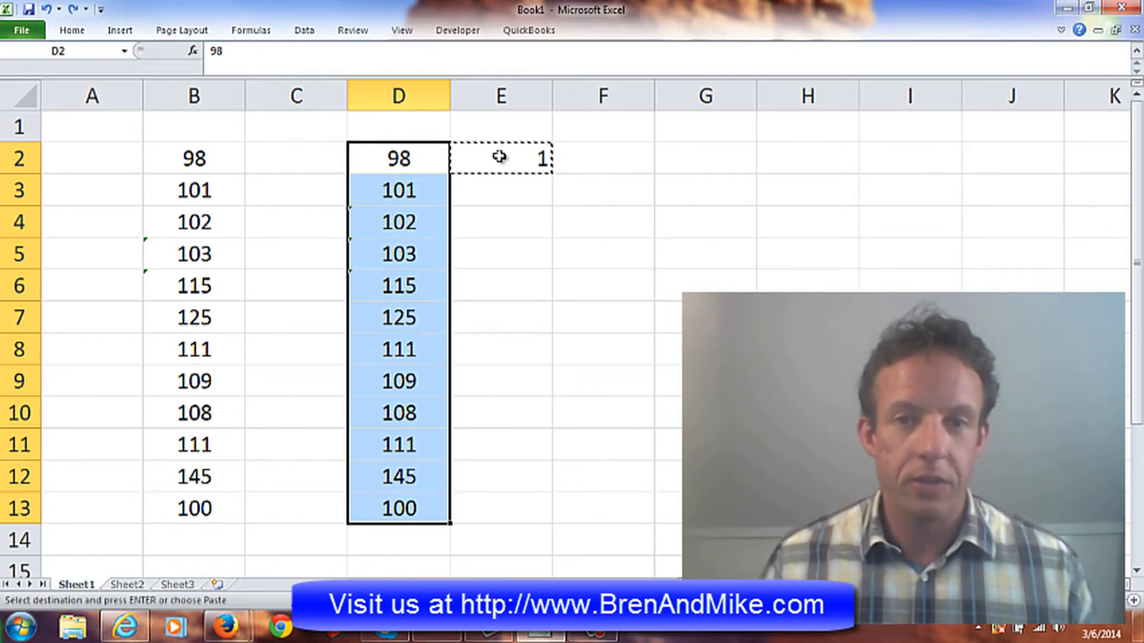
Reapply Paste Special Multiply with the copied 1 so D2:D13 become real numbers again.
left_click(501, 158)
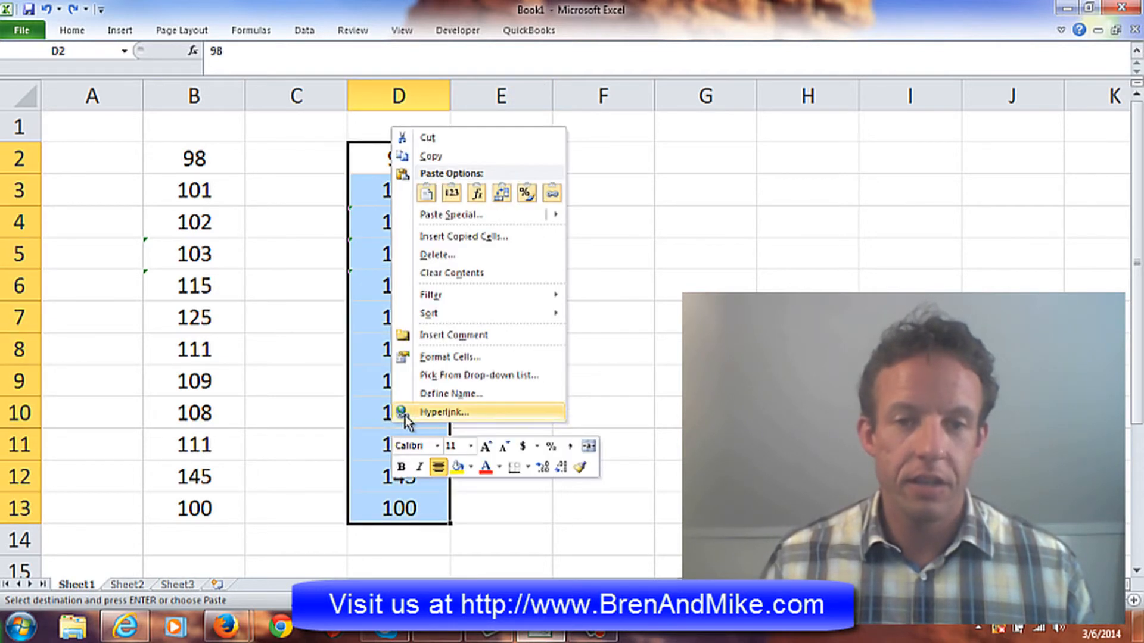
mouse_move(450, 213)
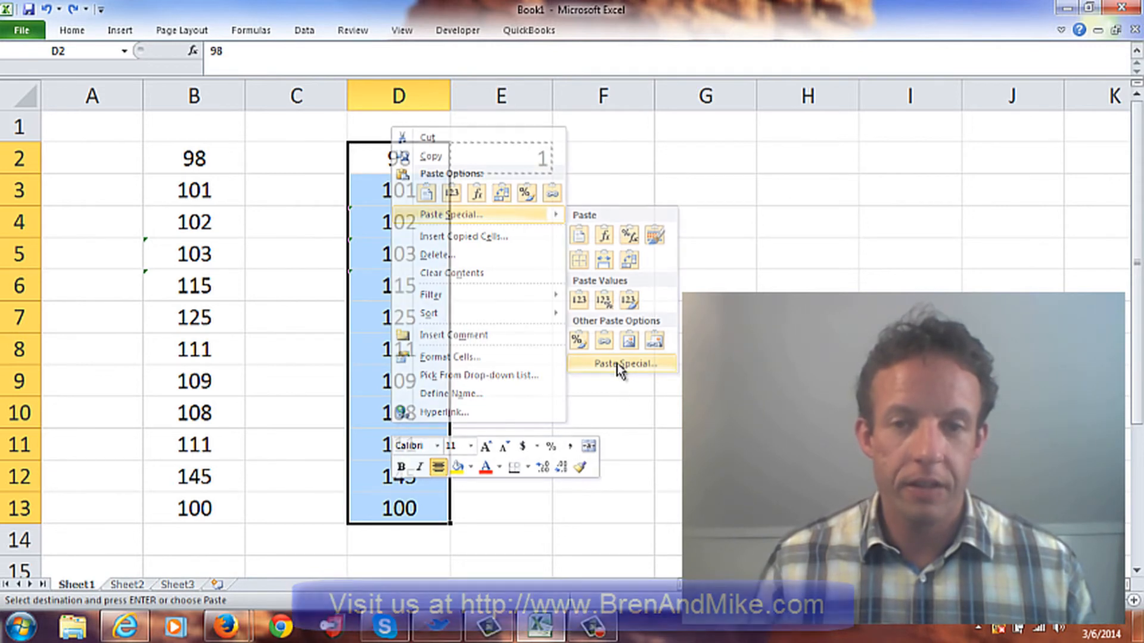
left_click(621, 364)
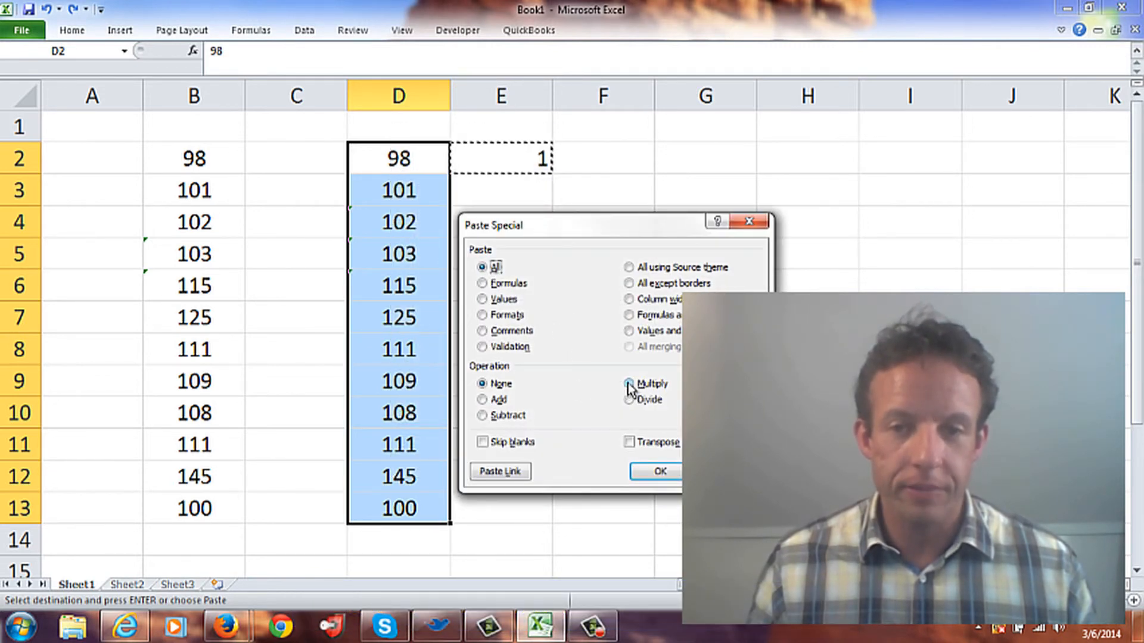
left_click(657, 472)
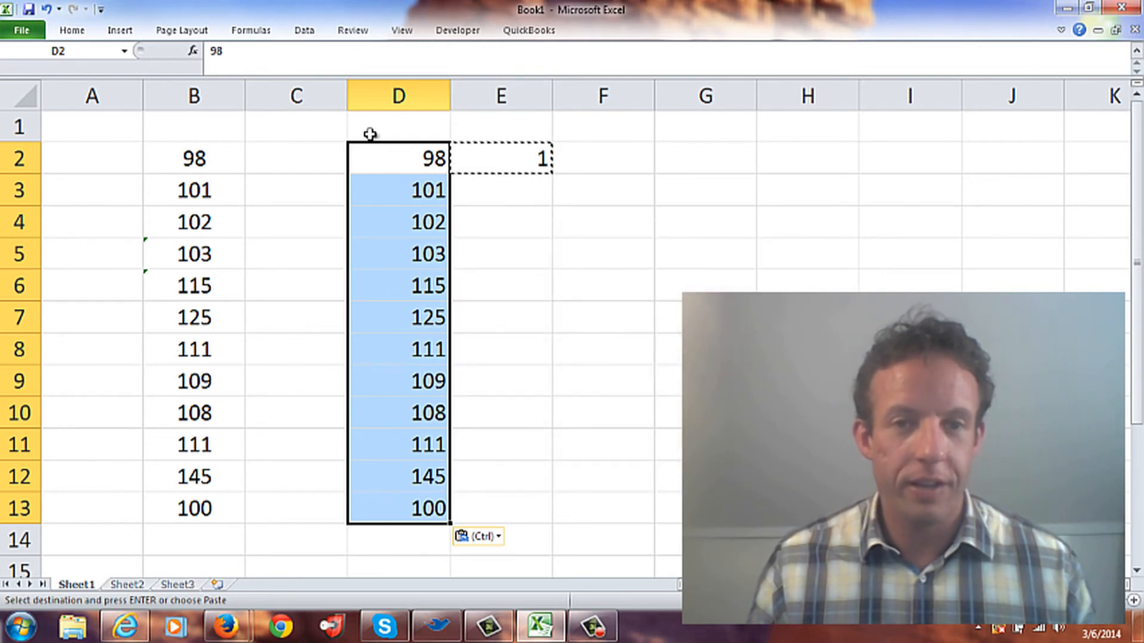
mouse_move(471, 316)
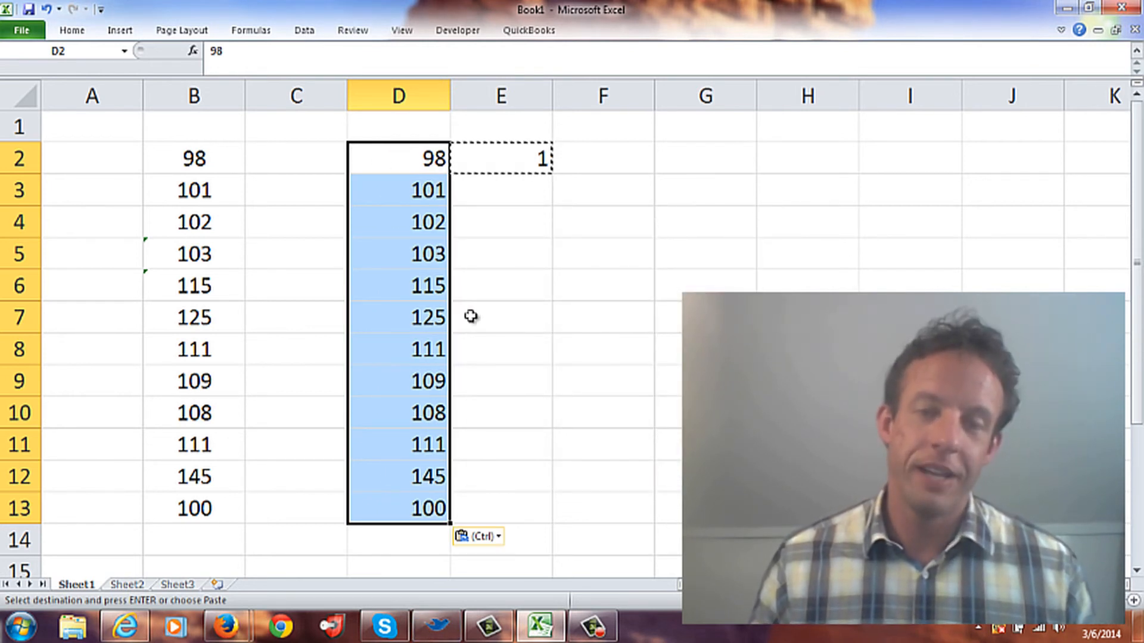